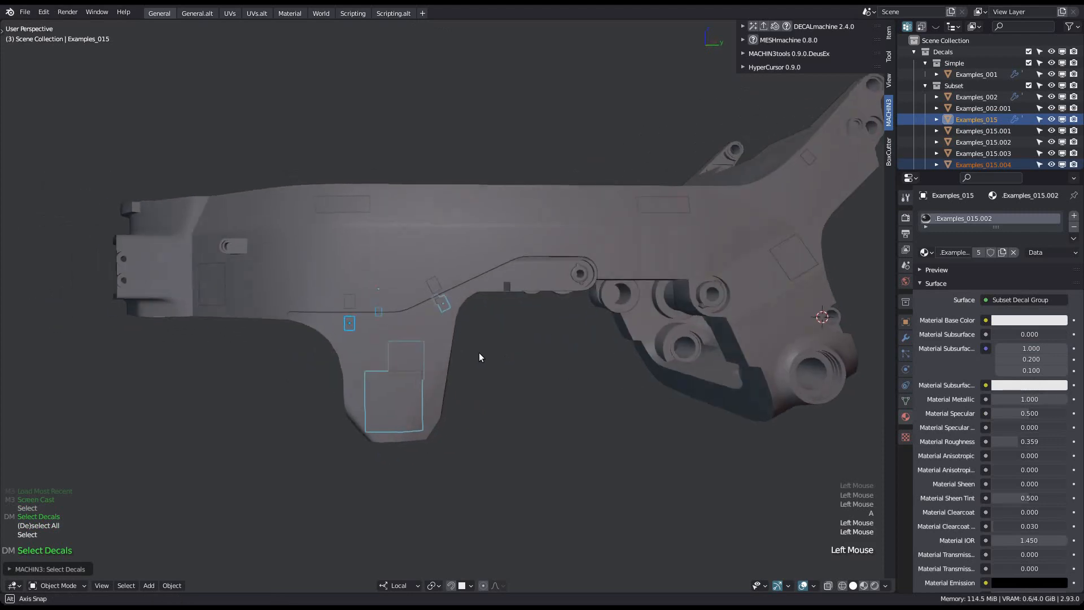
Deselect all the decals so the frame's damask material can be viewed
key(z)
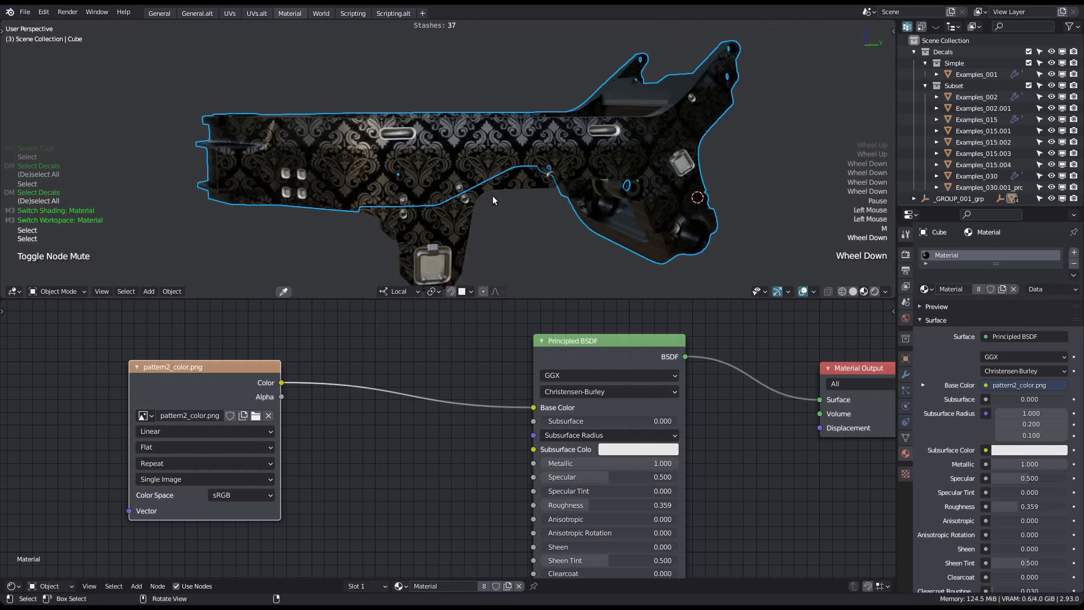
View the frame's UV layout over pattern2.jpg in the UVs workspace, then return to General
click(229, 13)
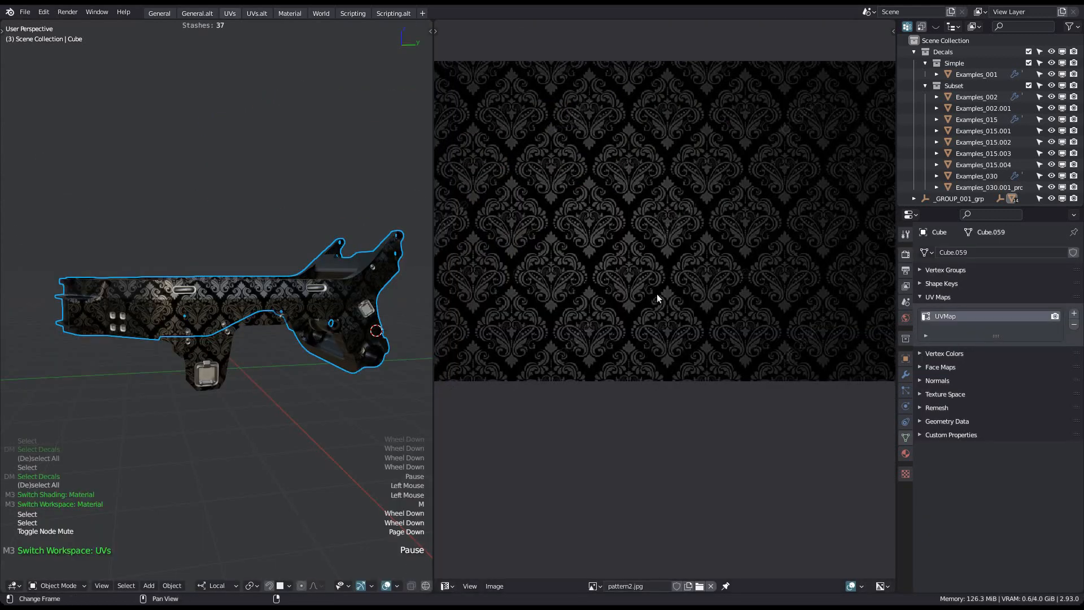
key(Tab)
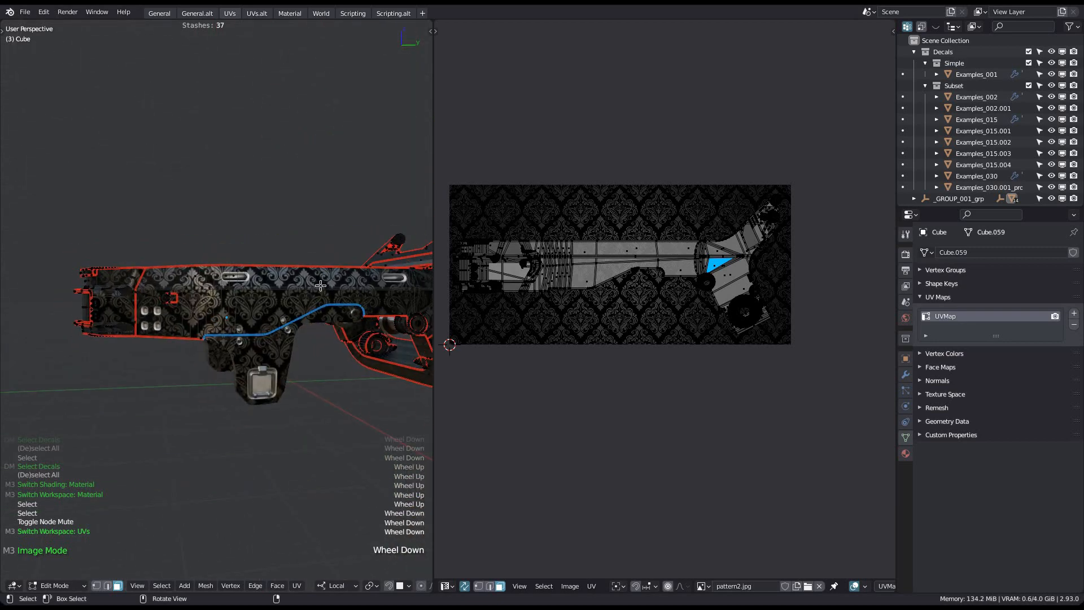
click(158, 12)
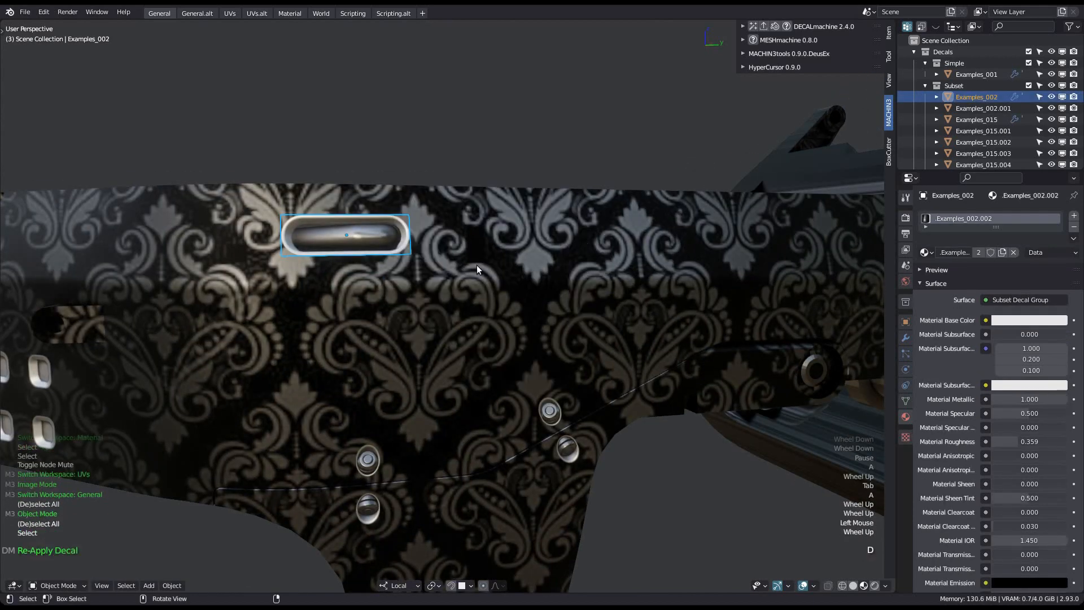
Zoom out to see the whole frame before selecting its decals
scroll(down, 3)
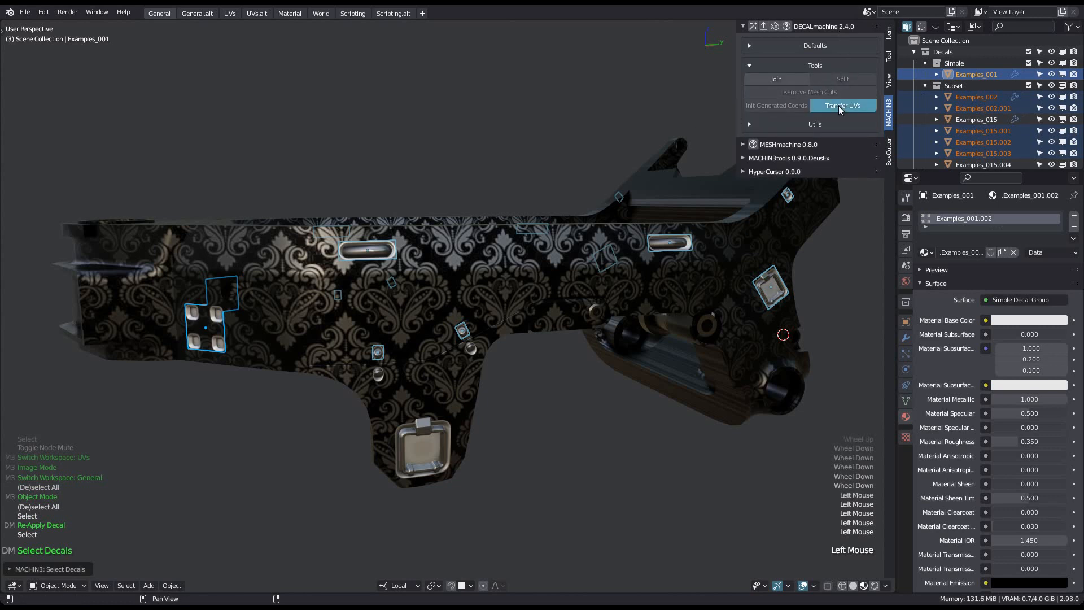
Transfer the frame's UVs to the selected decals and slide the slot decal to check the match
click(842, 105)
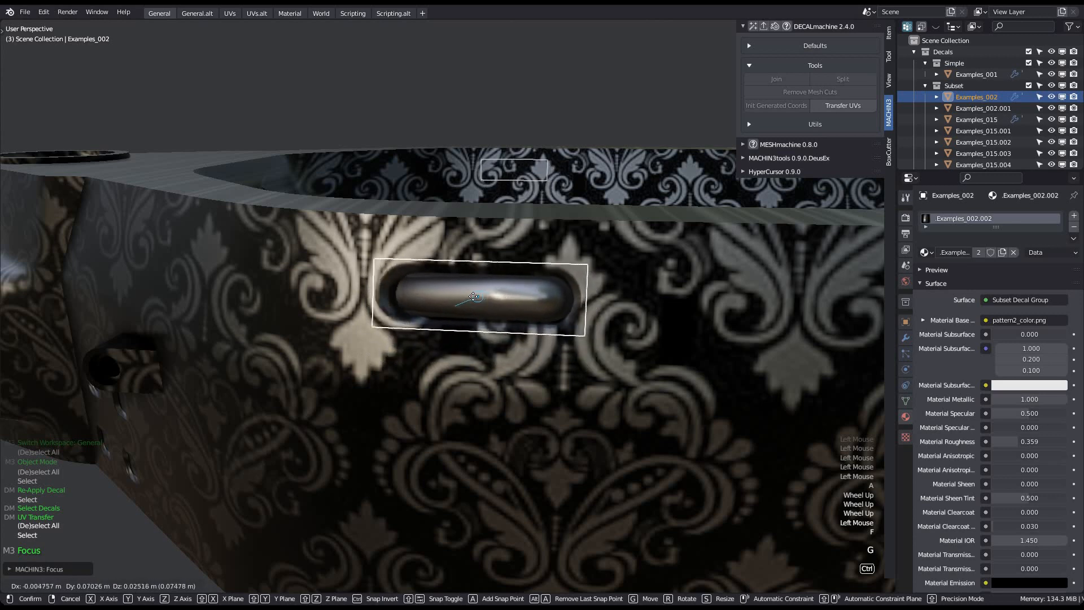
drag(473, 297, 513, 303)
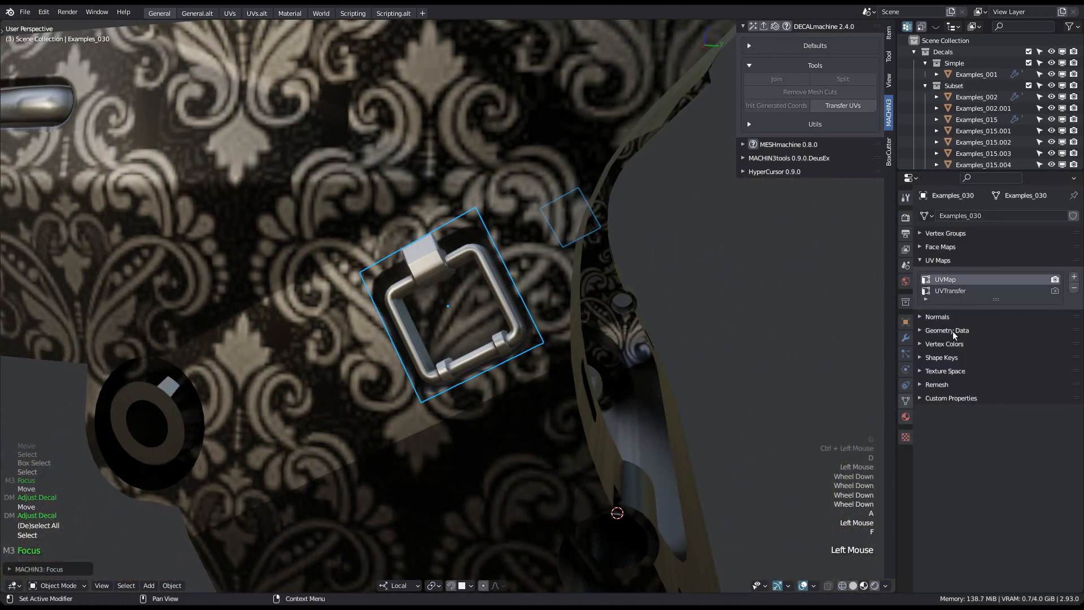
Select the Examples_030 ring decal to inspect its UVMap and UVTransfer maps
click(949, 290)
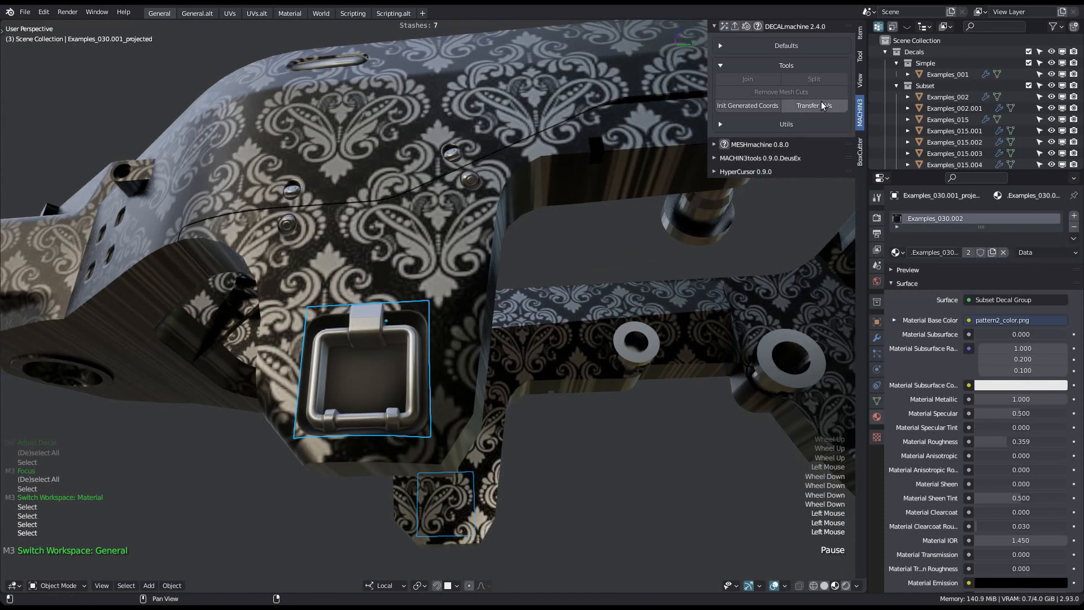
Transfer the frame's UVs to the projected ring decal Examples_030.001_projected
click(814, 105)
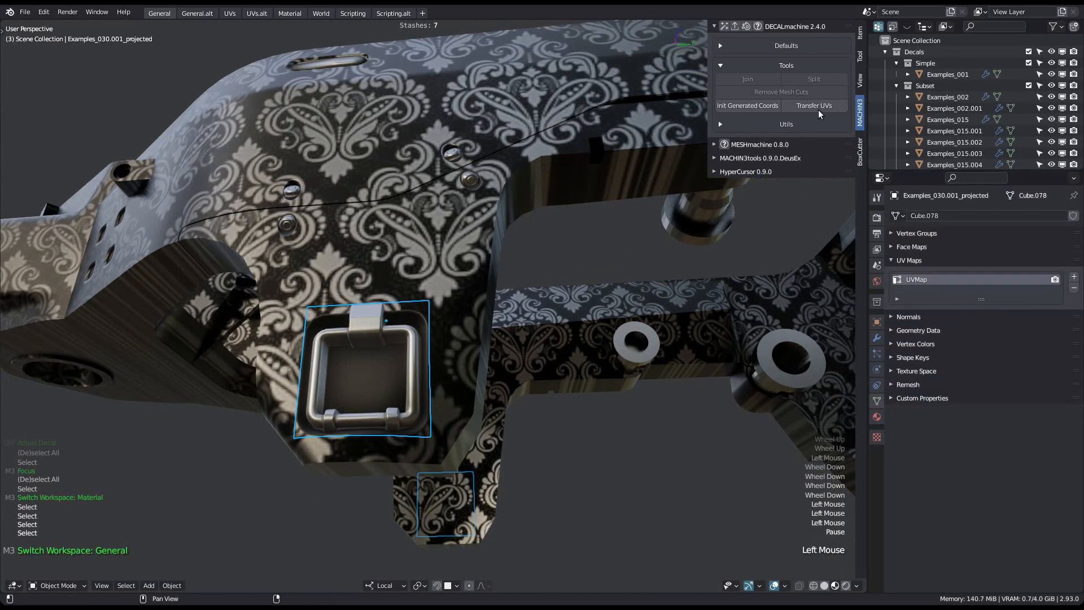
click(814, 105)
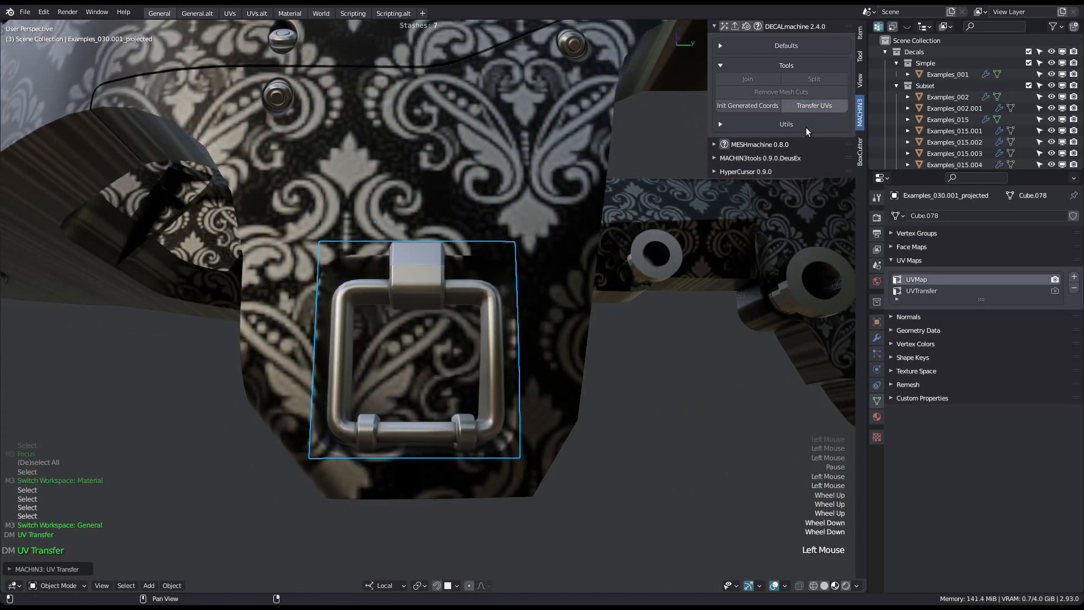
Re-run Transfer UVs on the adjusted ring-handle decal so the damask pattern continues across it
click(814, 105)
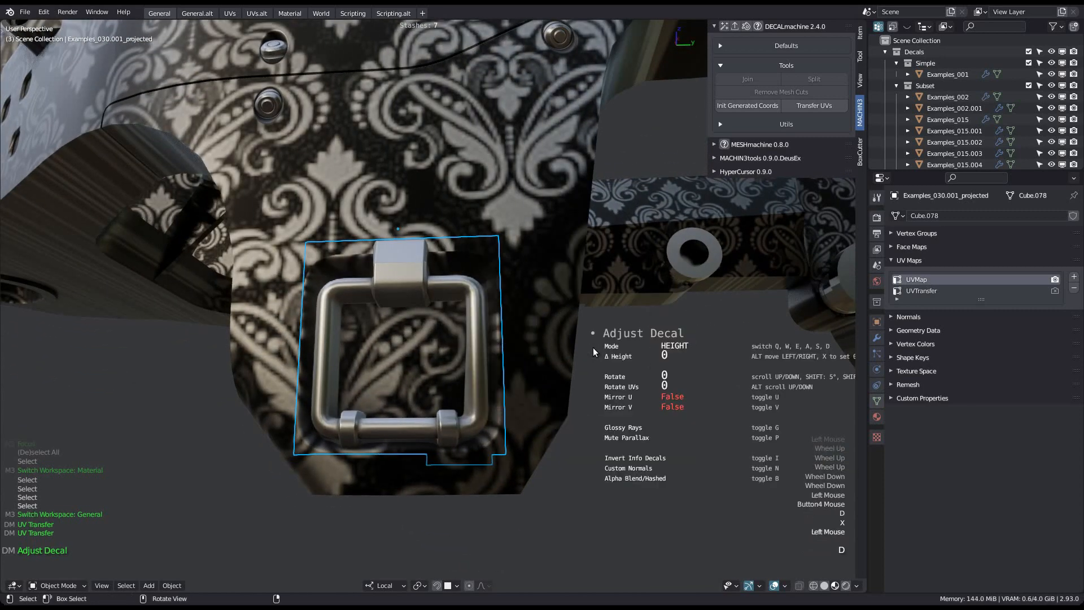
scroll(down, 3)
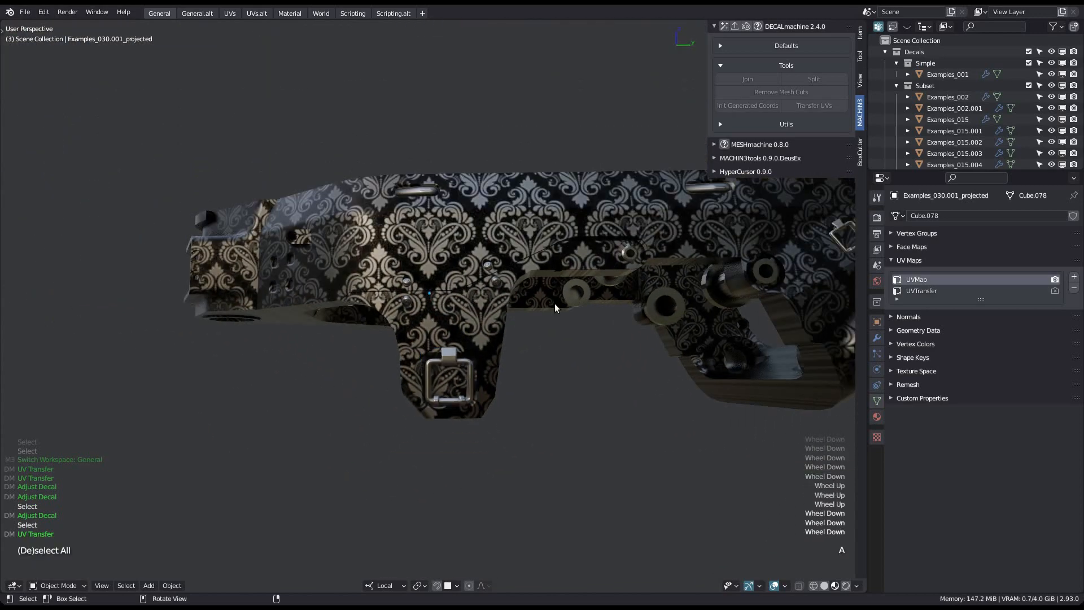
Remove the UVTransfer from the selected decals, leaving the ring-handle decal plain
drag(553, 308, 365, 327)
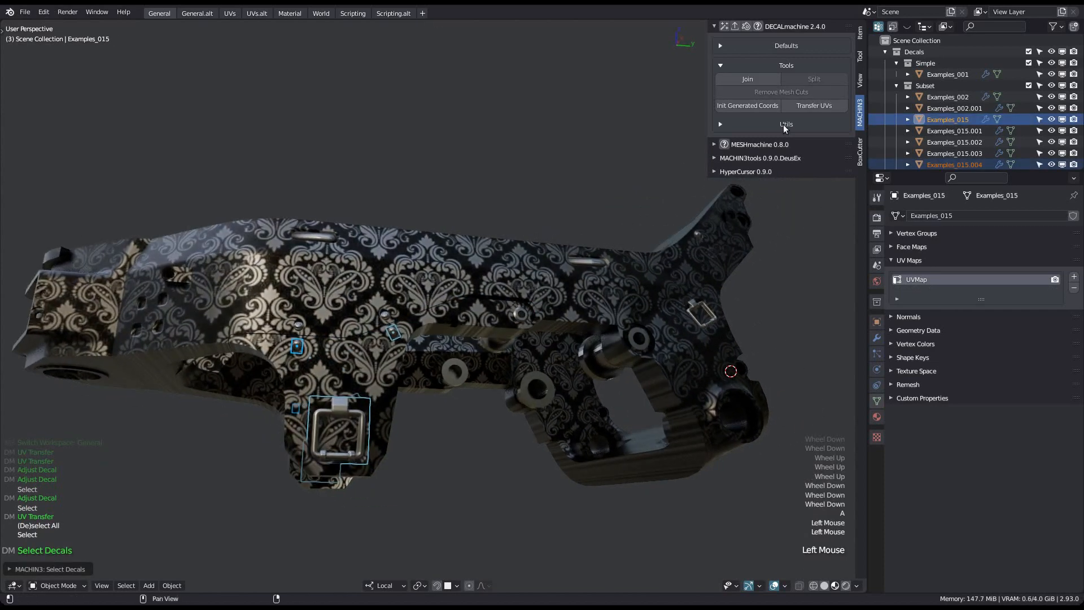
mouse_move(814, 105)
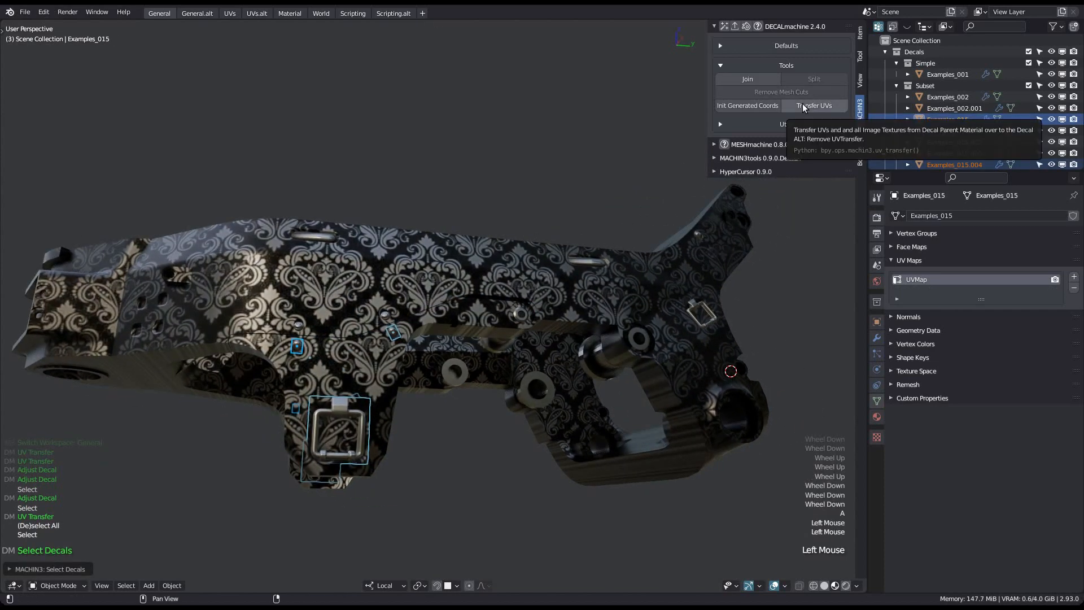
click(813, 105)
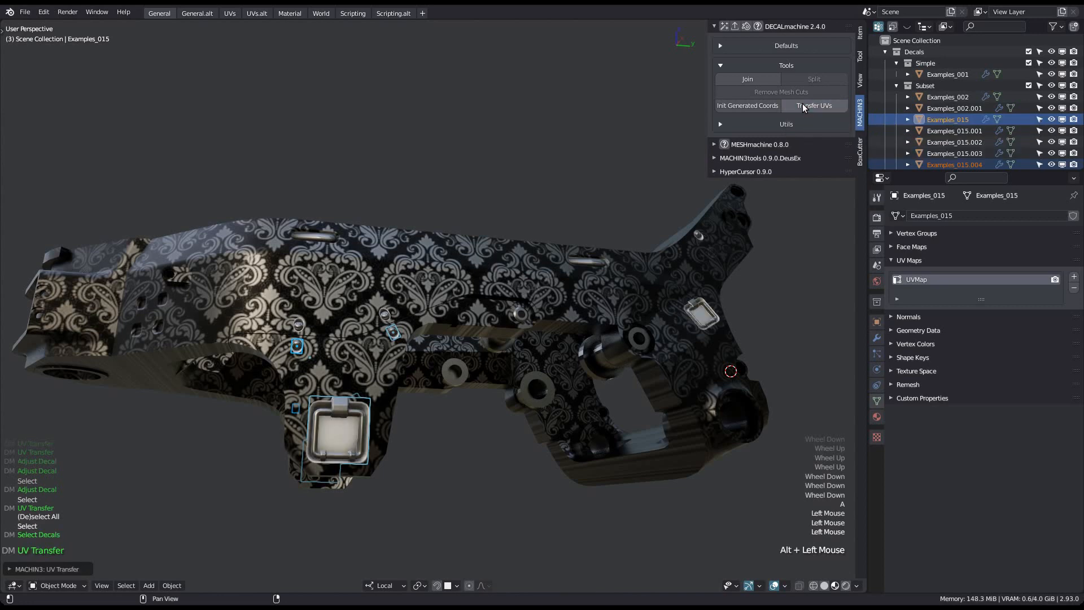